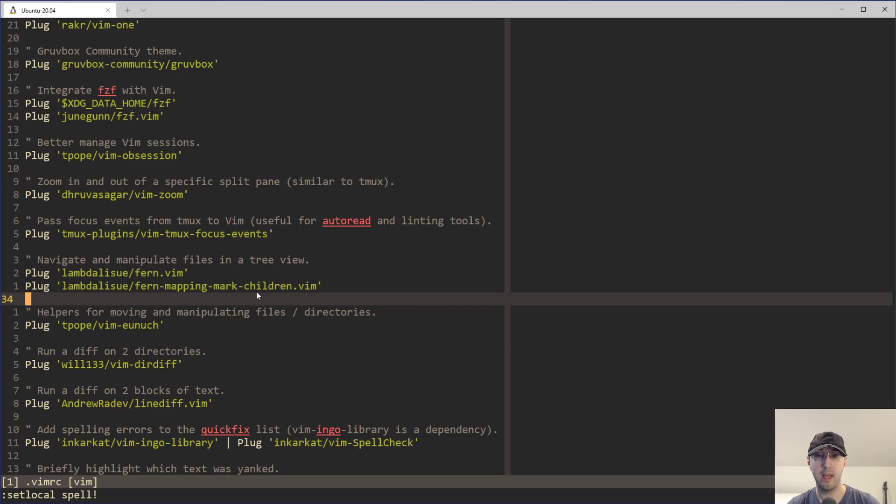
mouse_move(377, 248)
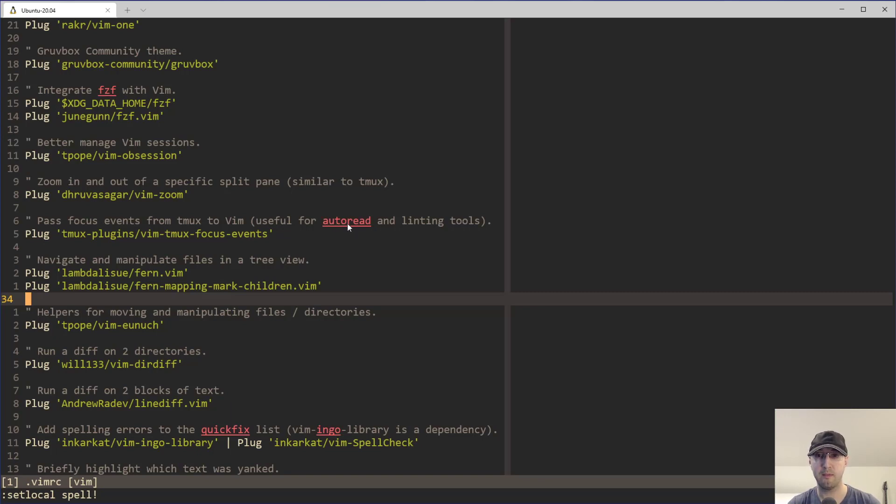
mouse_move(336, 276)
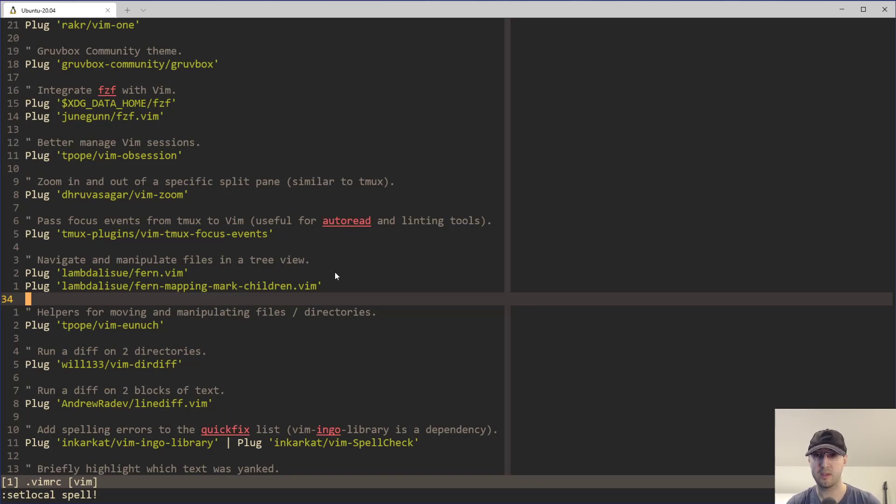
mouse_move(259, 303)
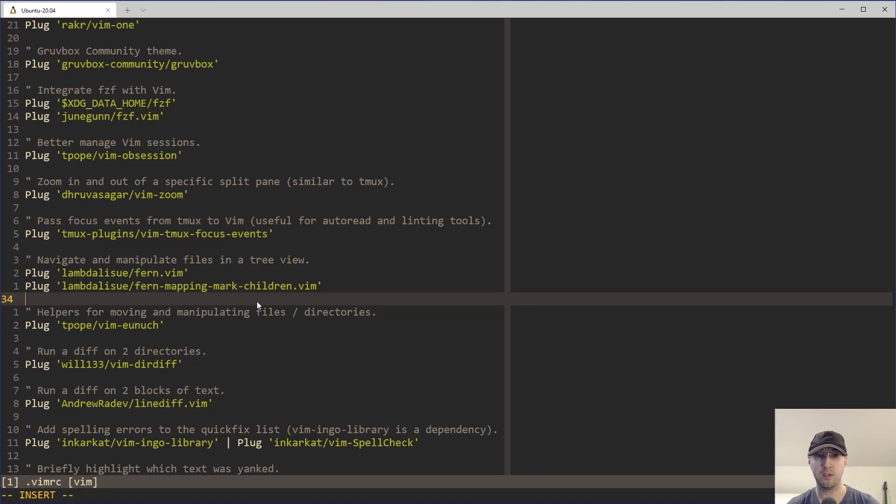
mouse_move(229, 297)
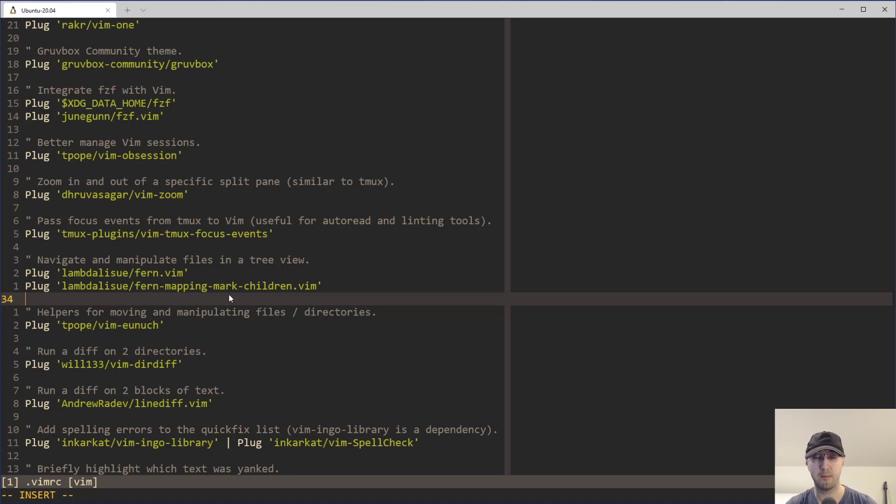
mouse_move(18, 303)
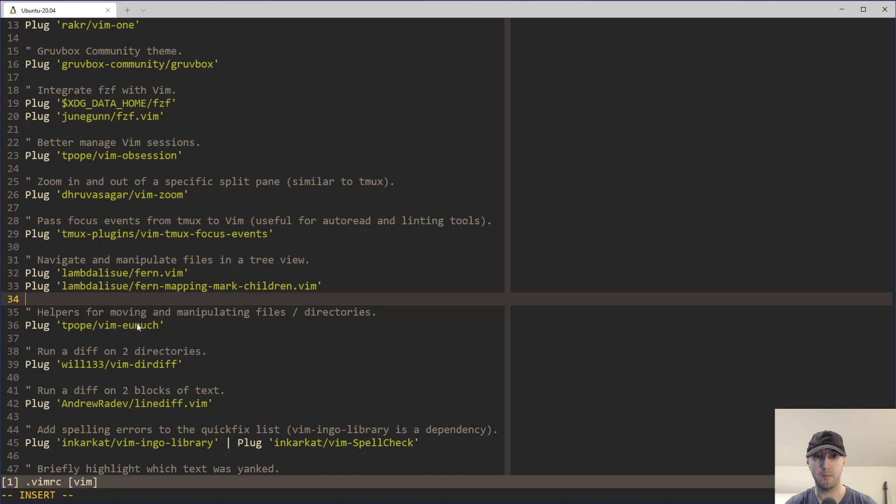
mouse_move(74, 183)
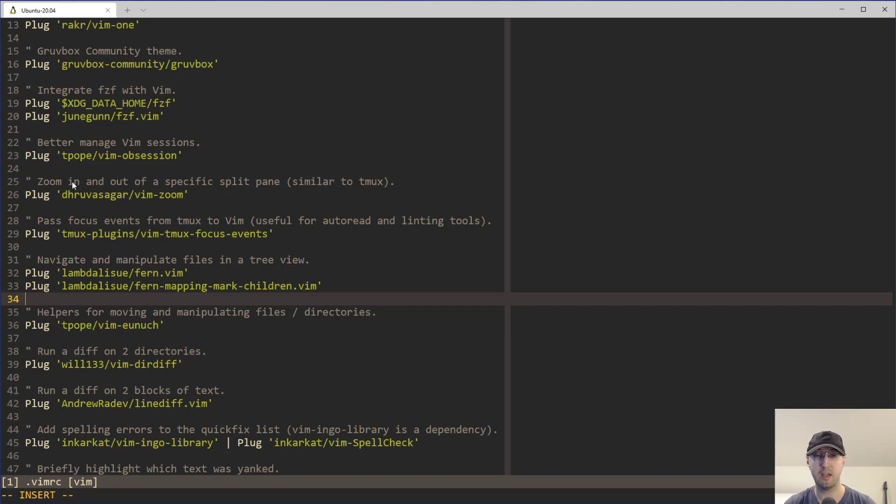
mouse_move(161, 291)
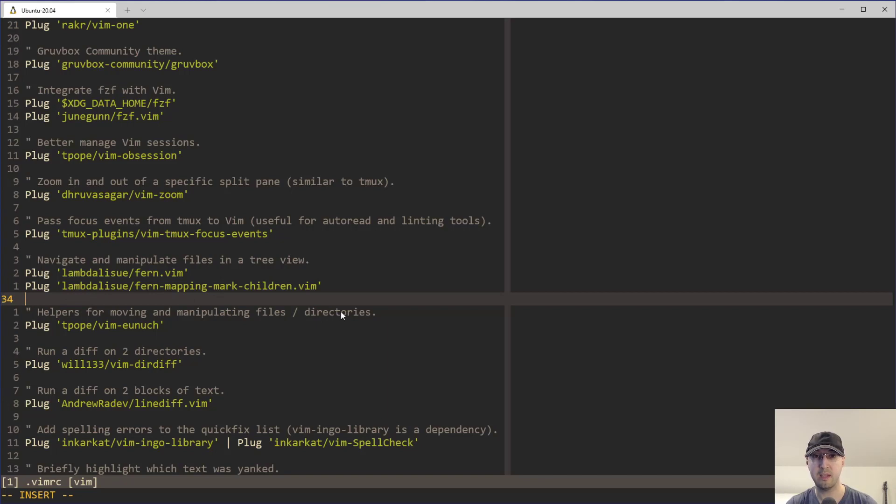
mouse_move(359, 313)
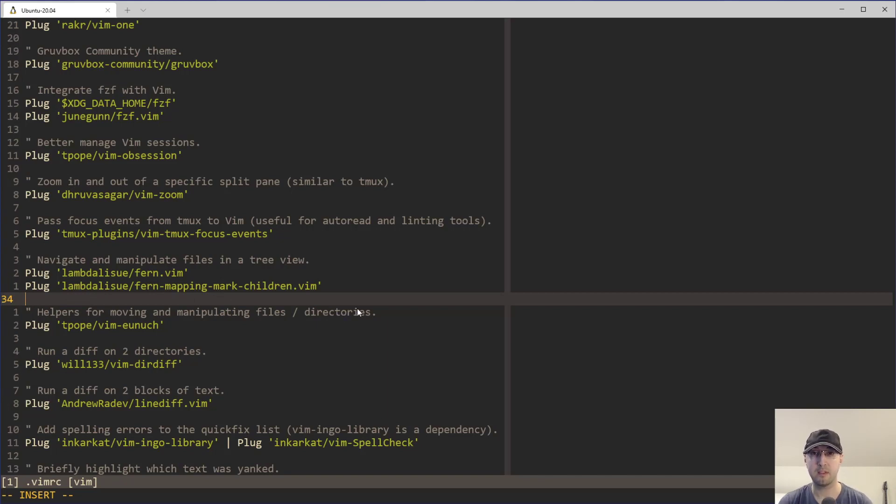
mouse_move(362, 301)
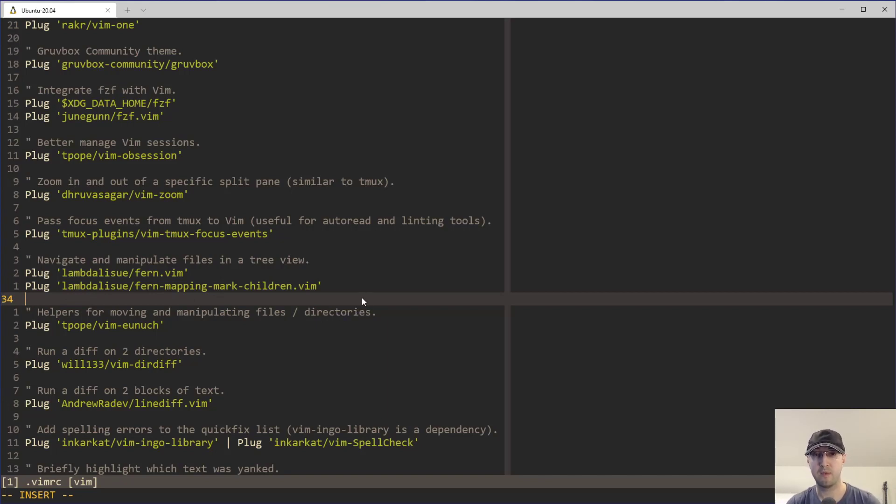
mouse_move(352, 298)
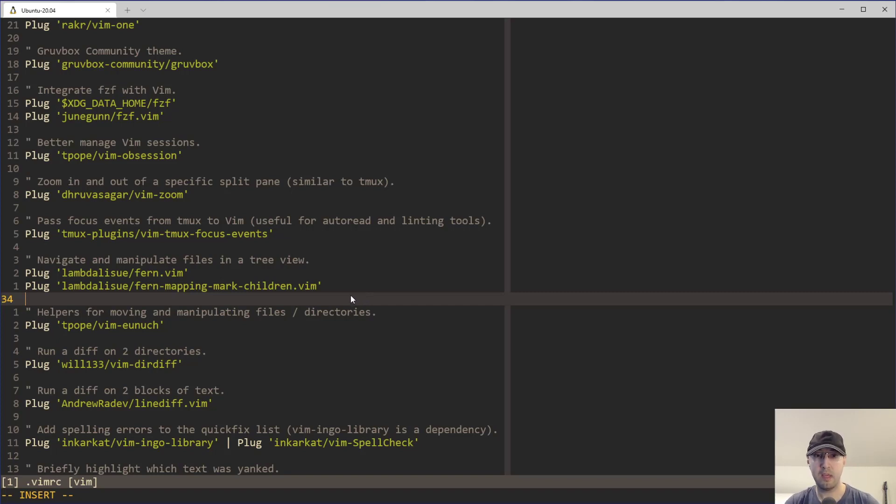
mouse_move(340, 300)
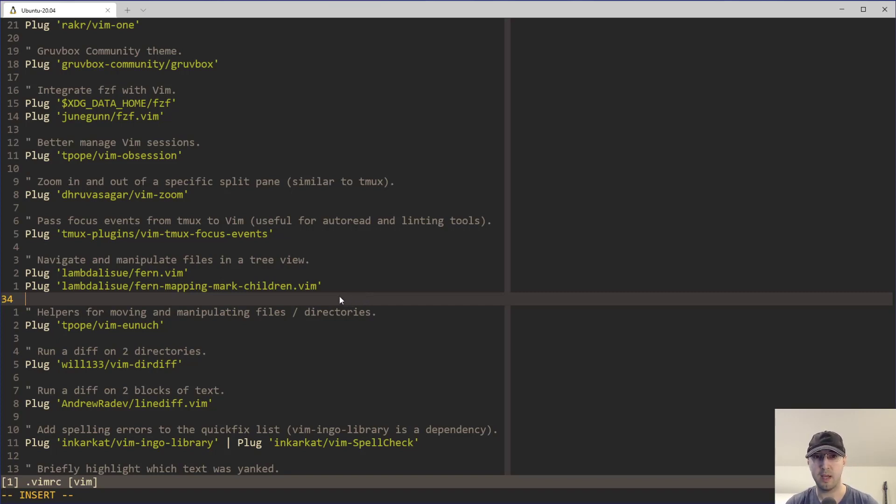
mouse_move(30, 198)
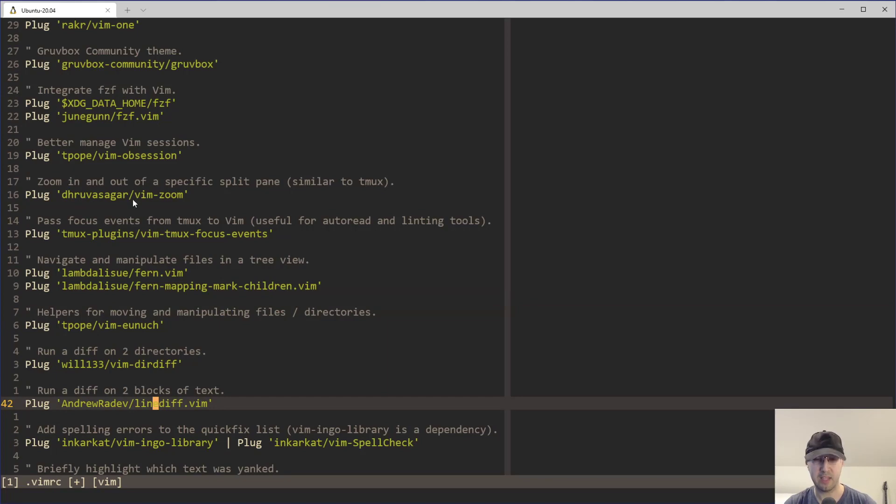
mouse_move(148, 347)
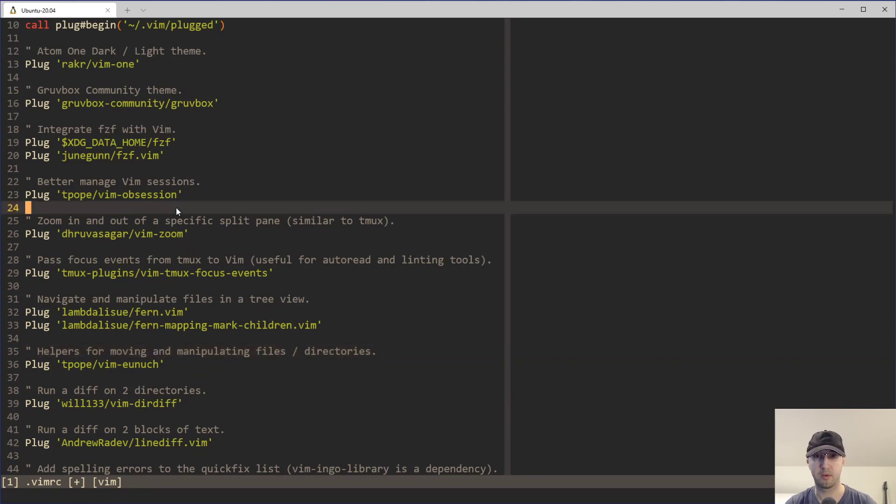
mouse_move(199, 217)
text(:set list!)
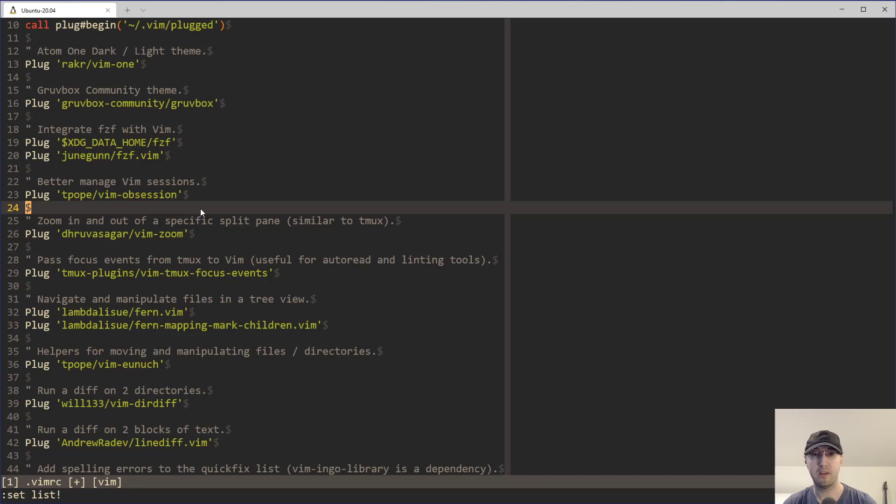
mouse_move(238, 203)
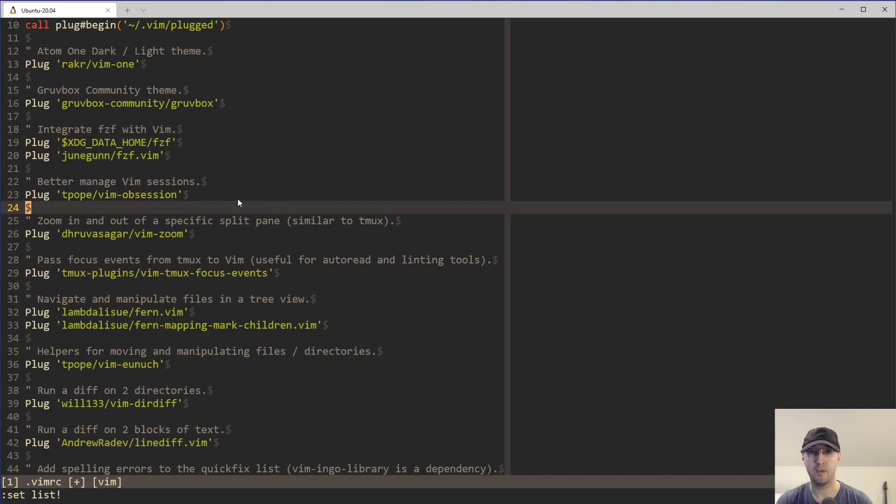
mouse_move(22, 56)
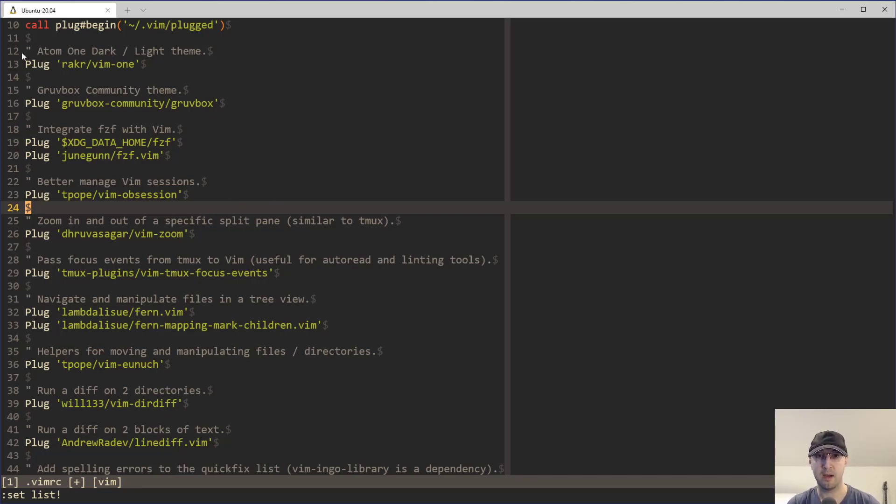
Run :set list! to hide the end-of-line whitespace markers in the .vimrc
key(i)
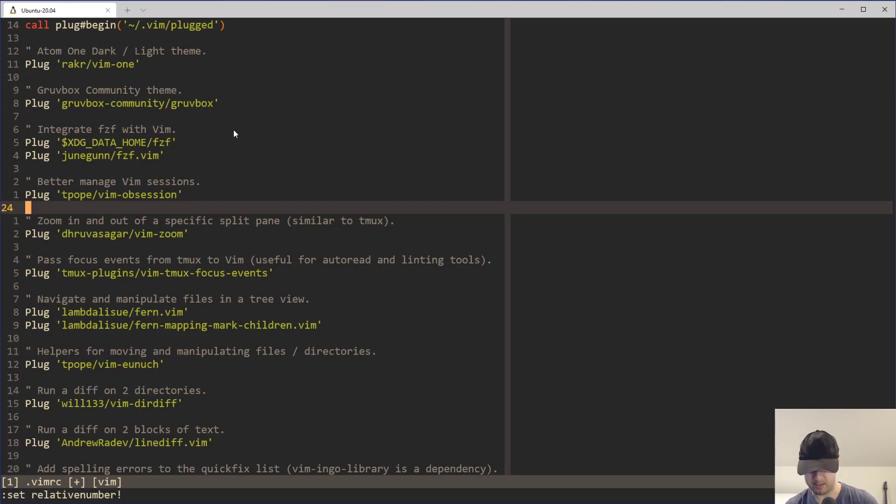
key(i)
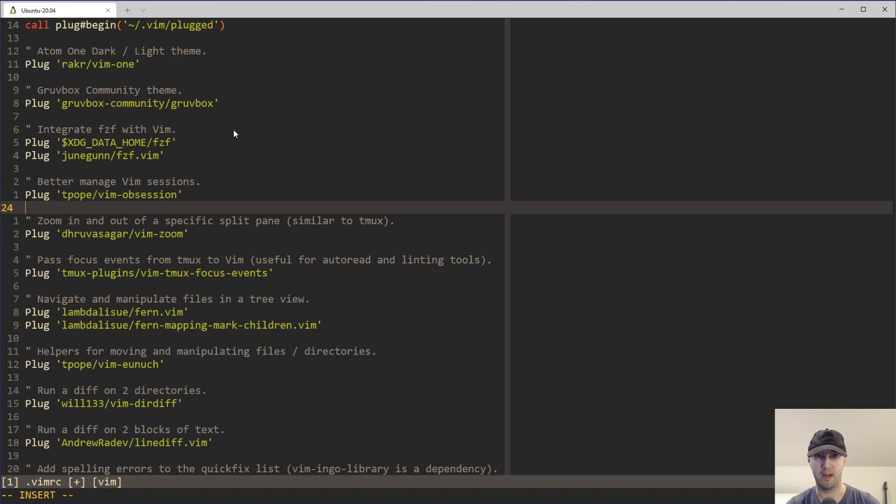
text(:set list!)
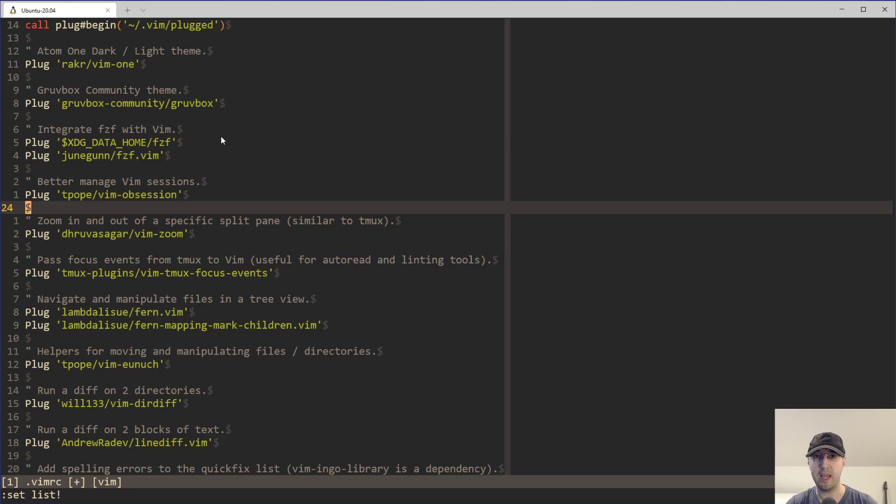
mouse_move(231, 142)
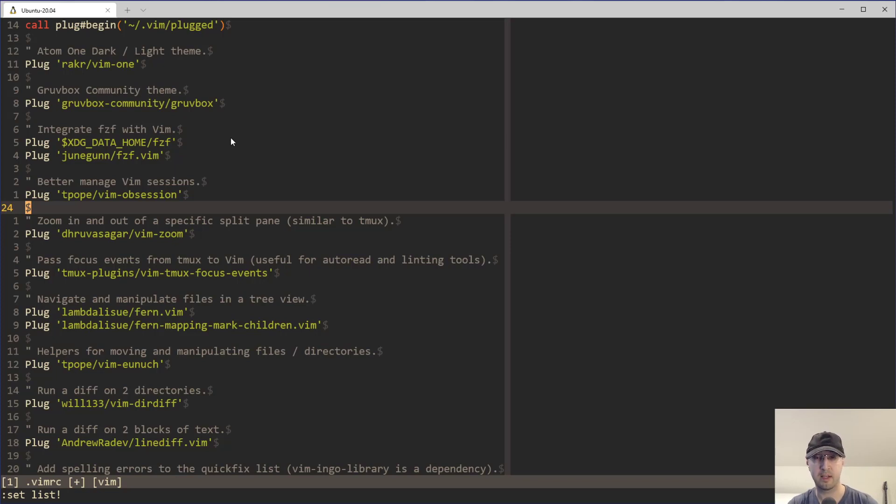
mouse_move(210, 129)
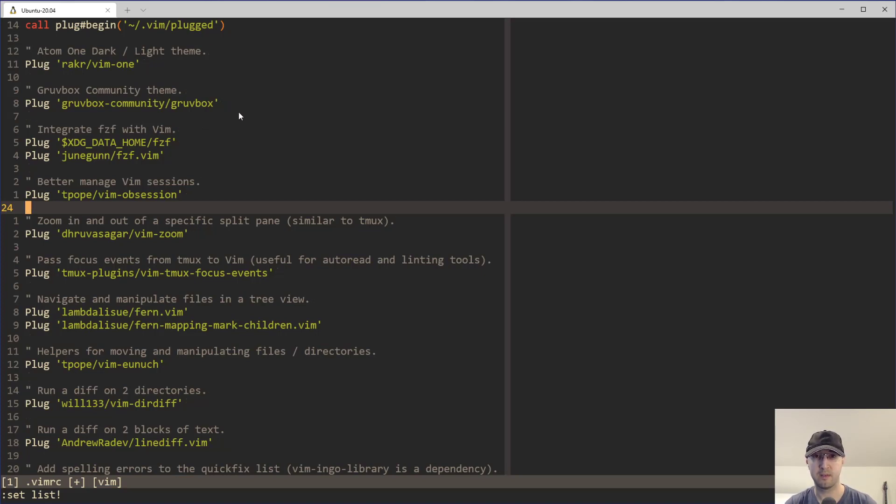
key(Return)
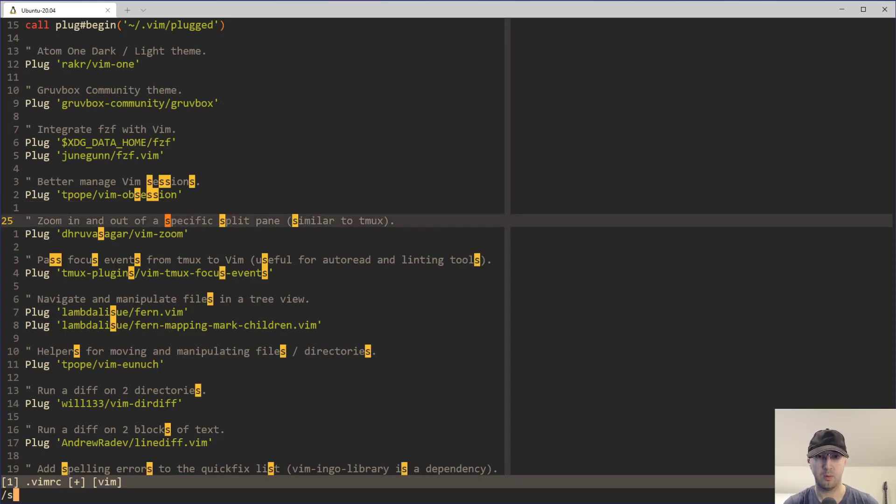
Search for 'setlo' to land on the nnoremap <F5> :setlocal spell! mapping
text(etlo)
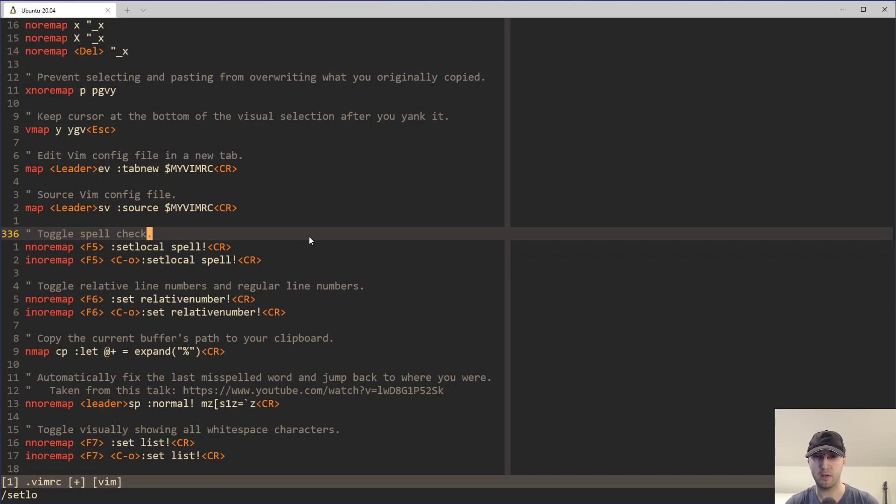
mouse_move(279, 261)
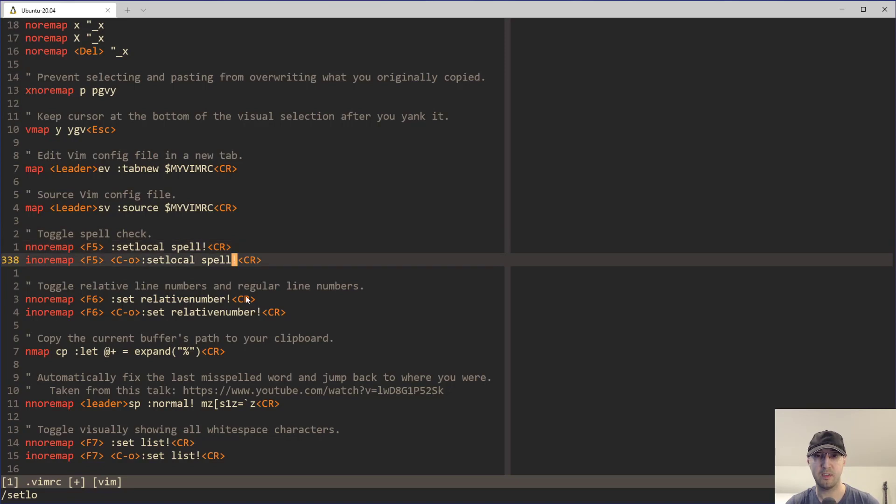
mouse_move(282, 254)
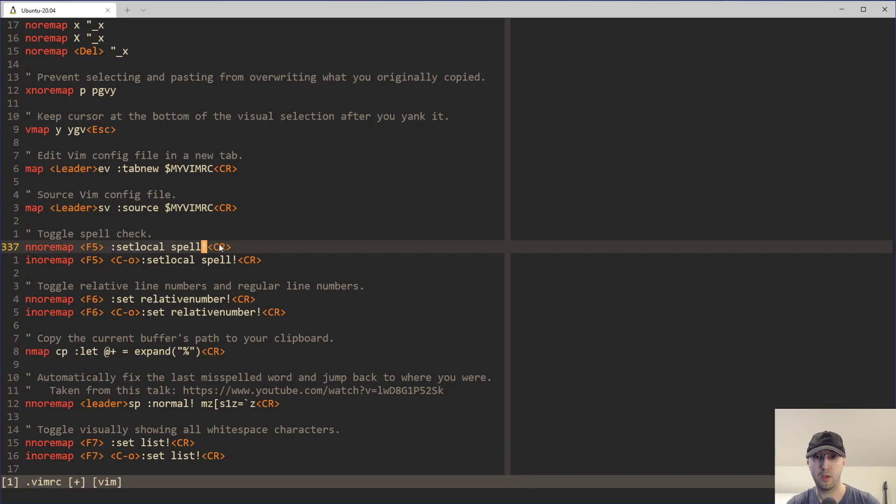
mouse_move(237, 257)
text(nnoremap <F5> :setlocal invspell<CR>)
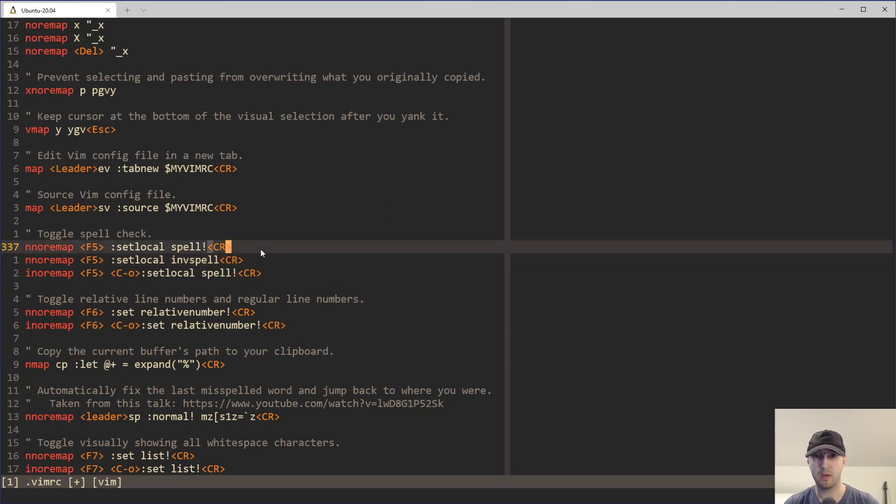
mouse_move(286, 252)
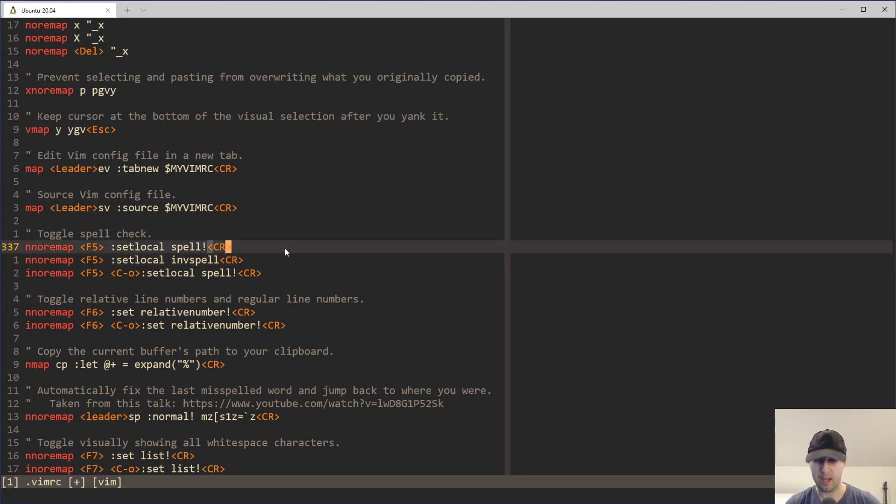
Open Vim help with :h to read about set/inv option toggling
text(:h)
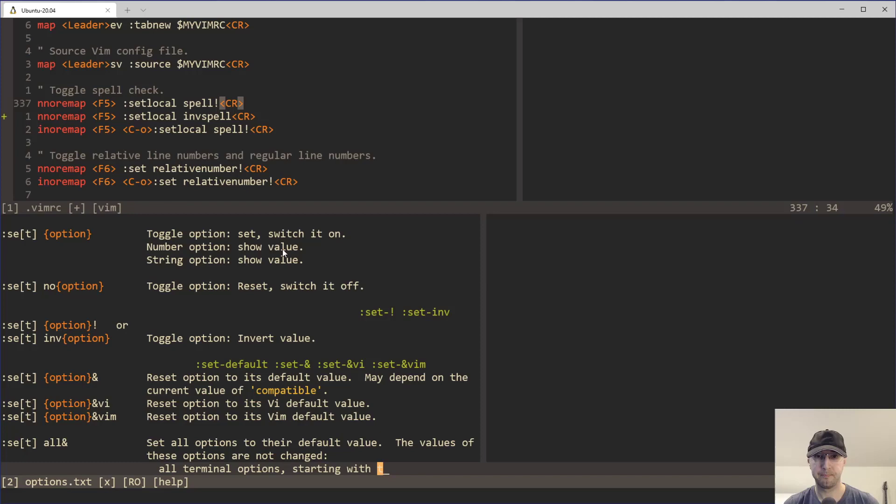
mouse_move(270, 338)
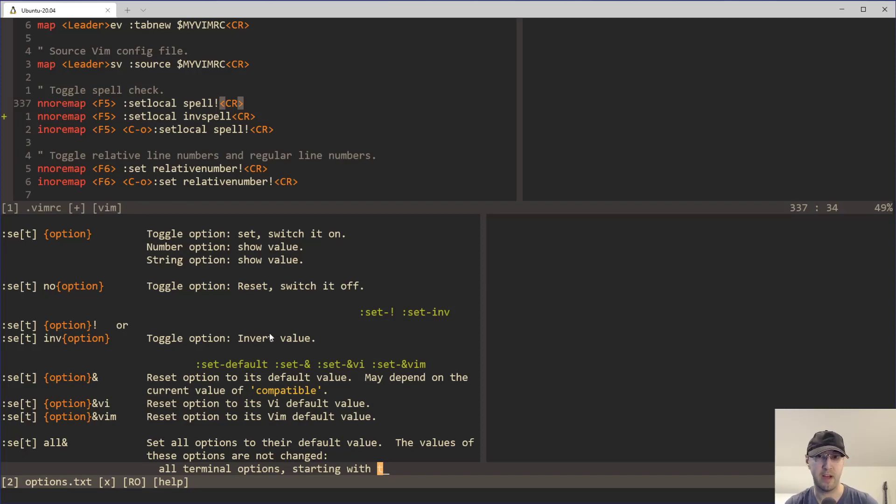
mouse_move(189, 341)
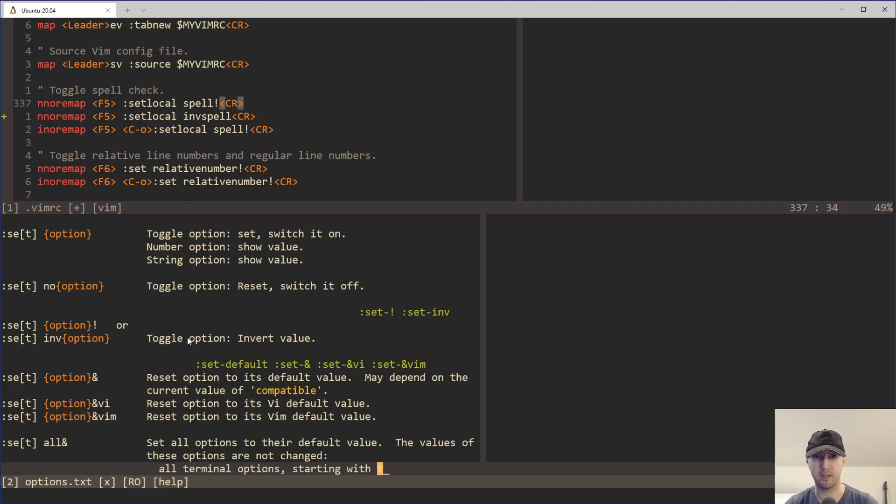
mouse_move(103, 329)
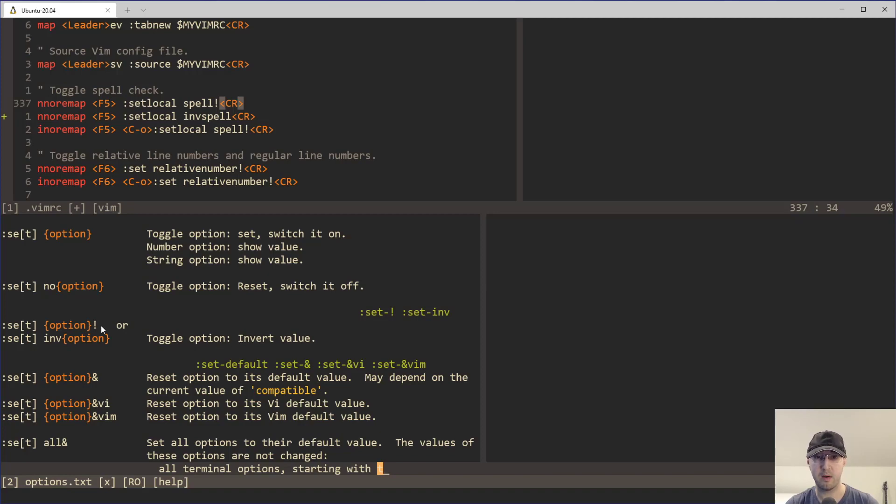
mouse_move(178, 325)
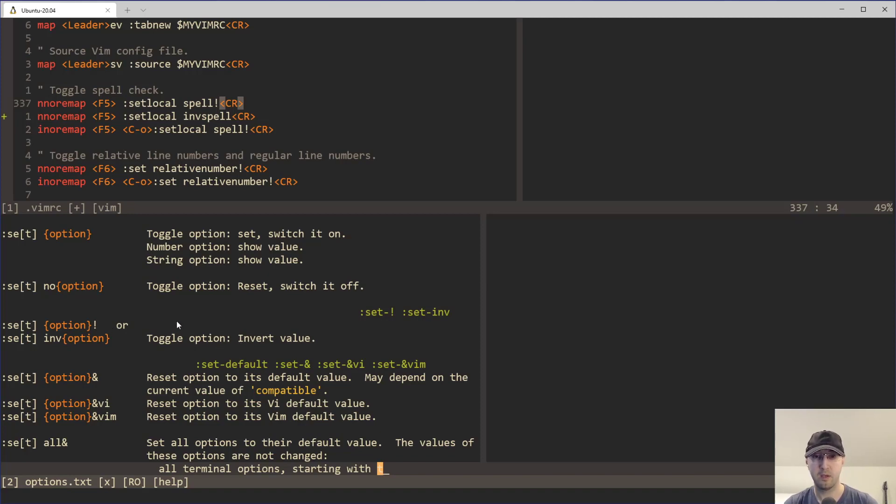
mouse_move(56, 343)
text(inv)
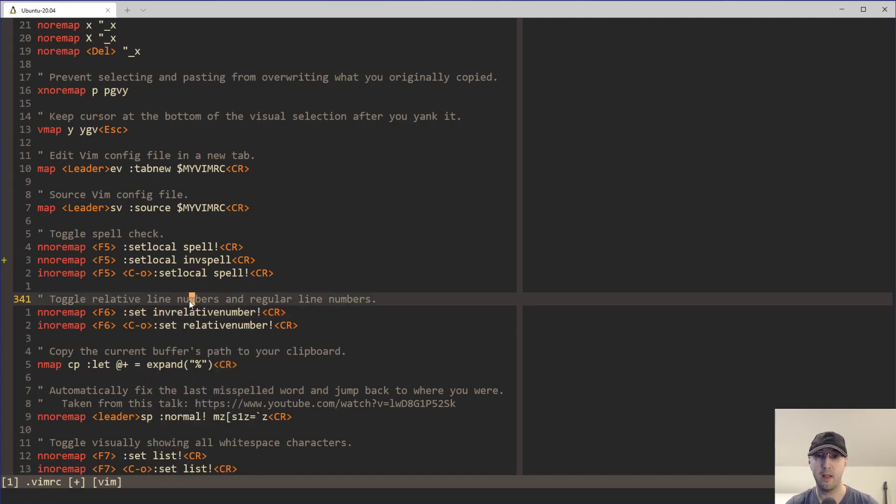
mouse_move(251, 317)
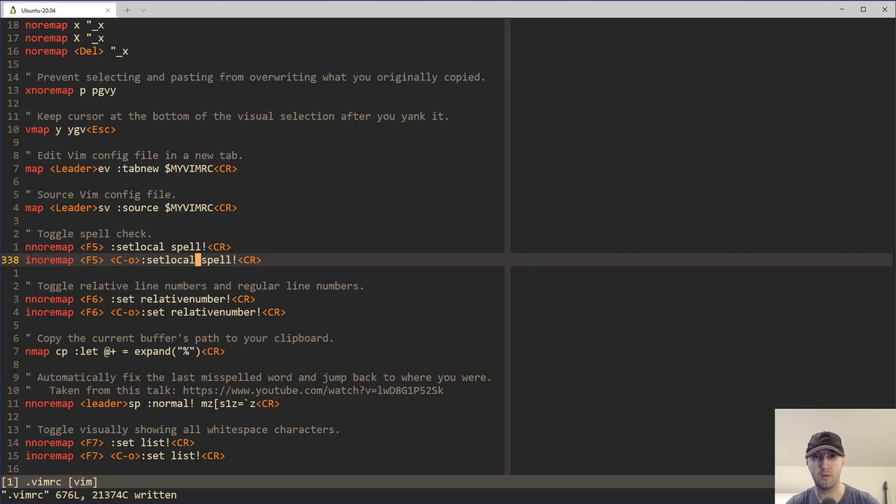
mouse_move(342, 265)
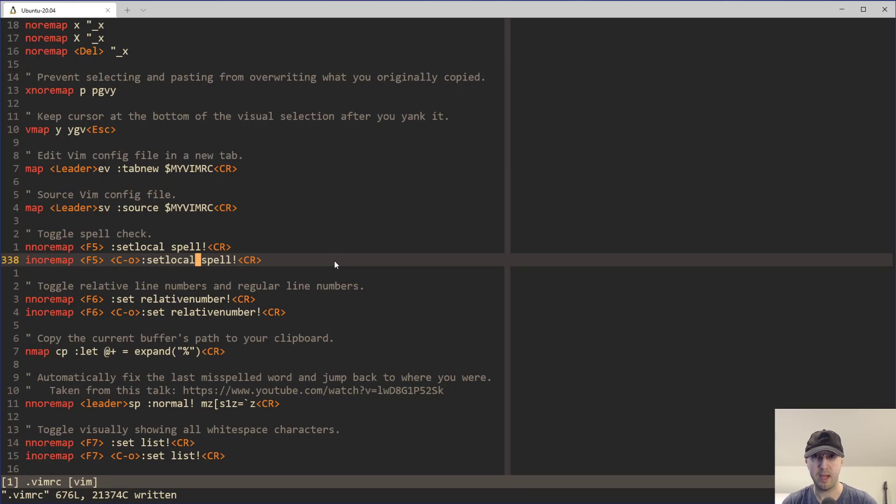
mouse_move(419, 270)
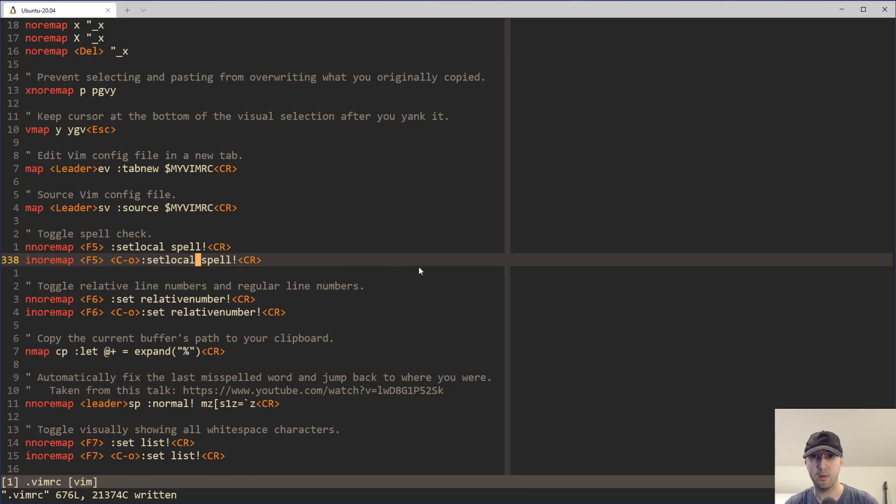